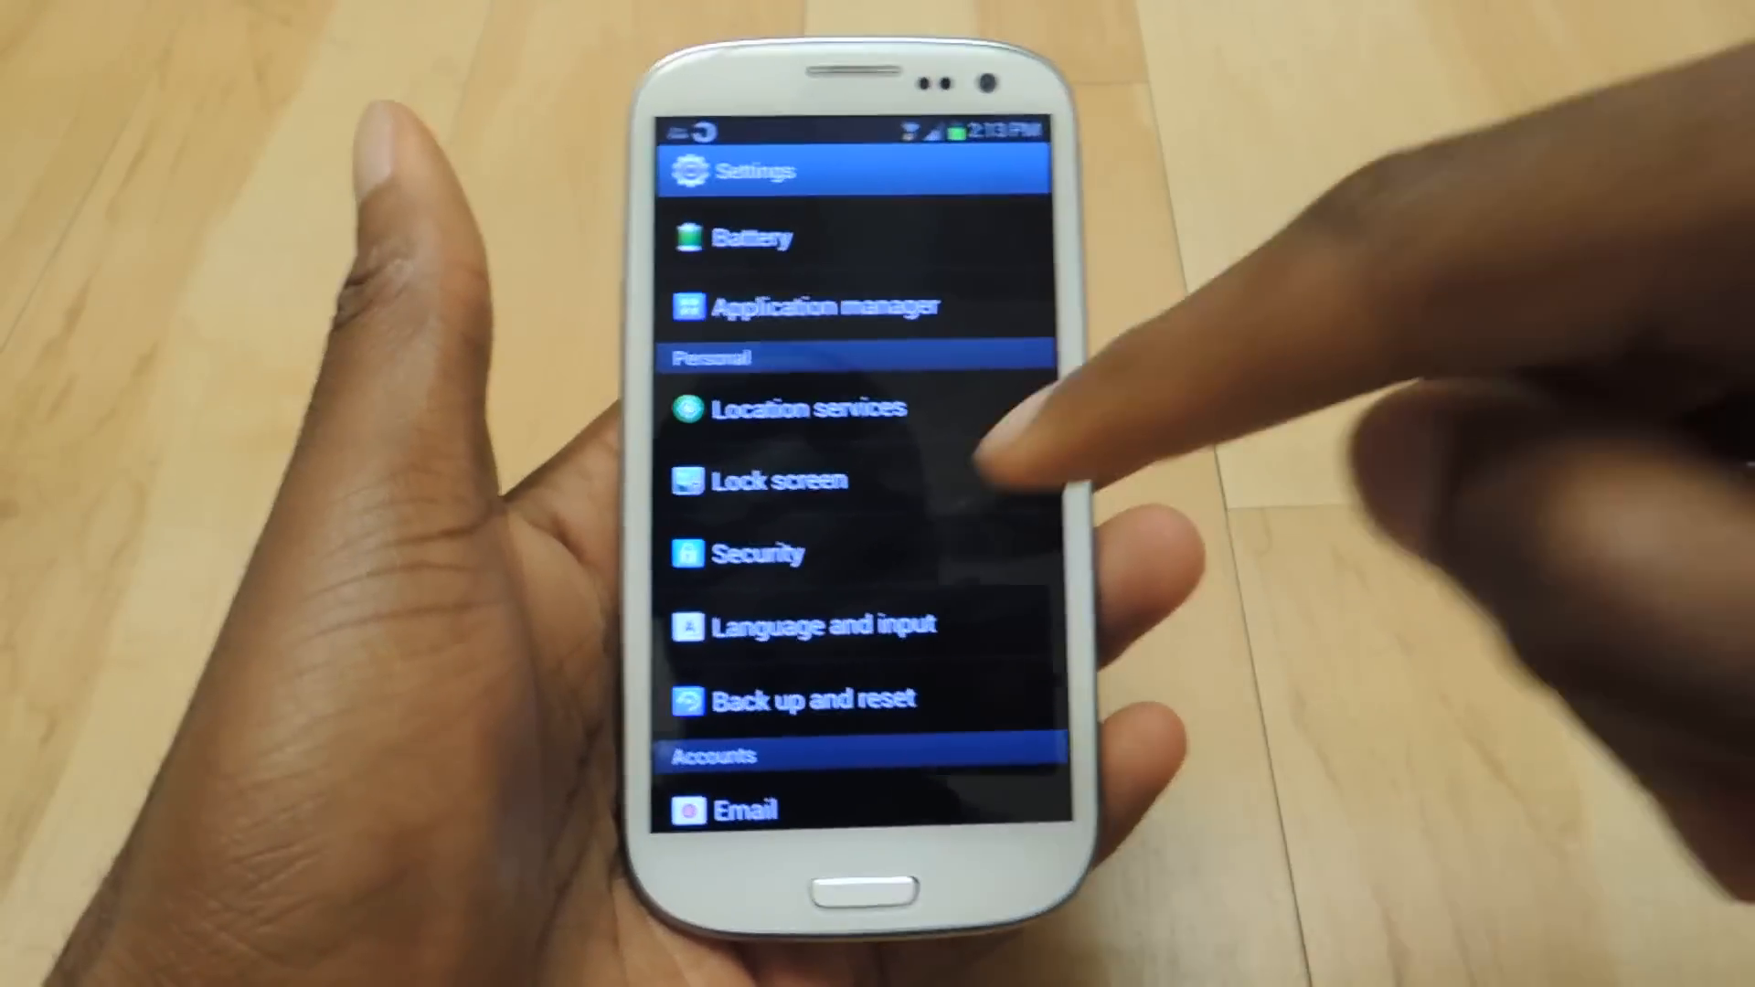
Step: Change directory to the Desktop with cd Desktop
scroll(down, 3)
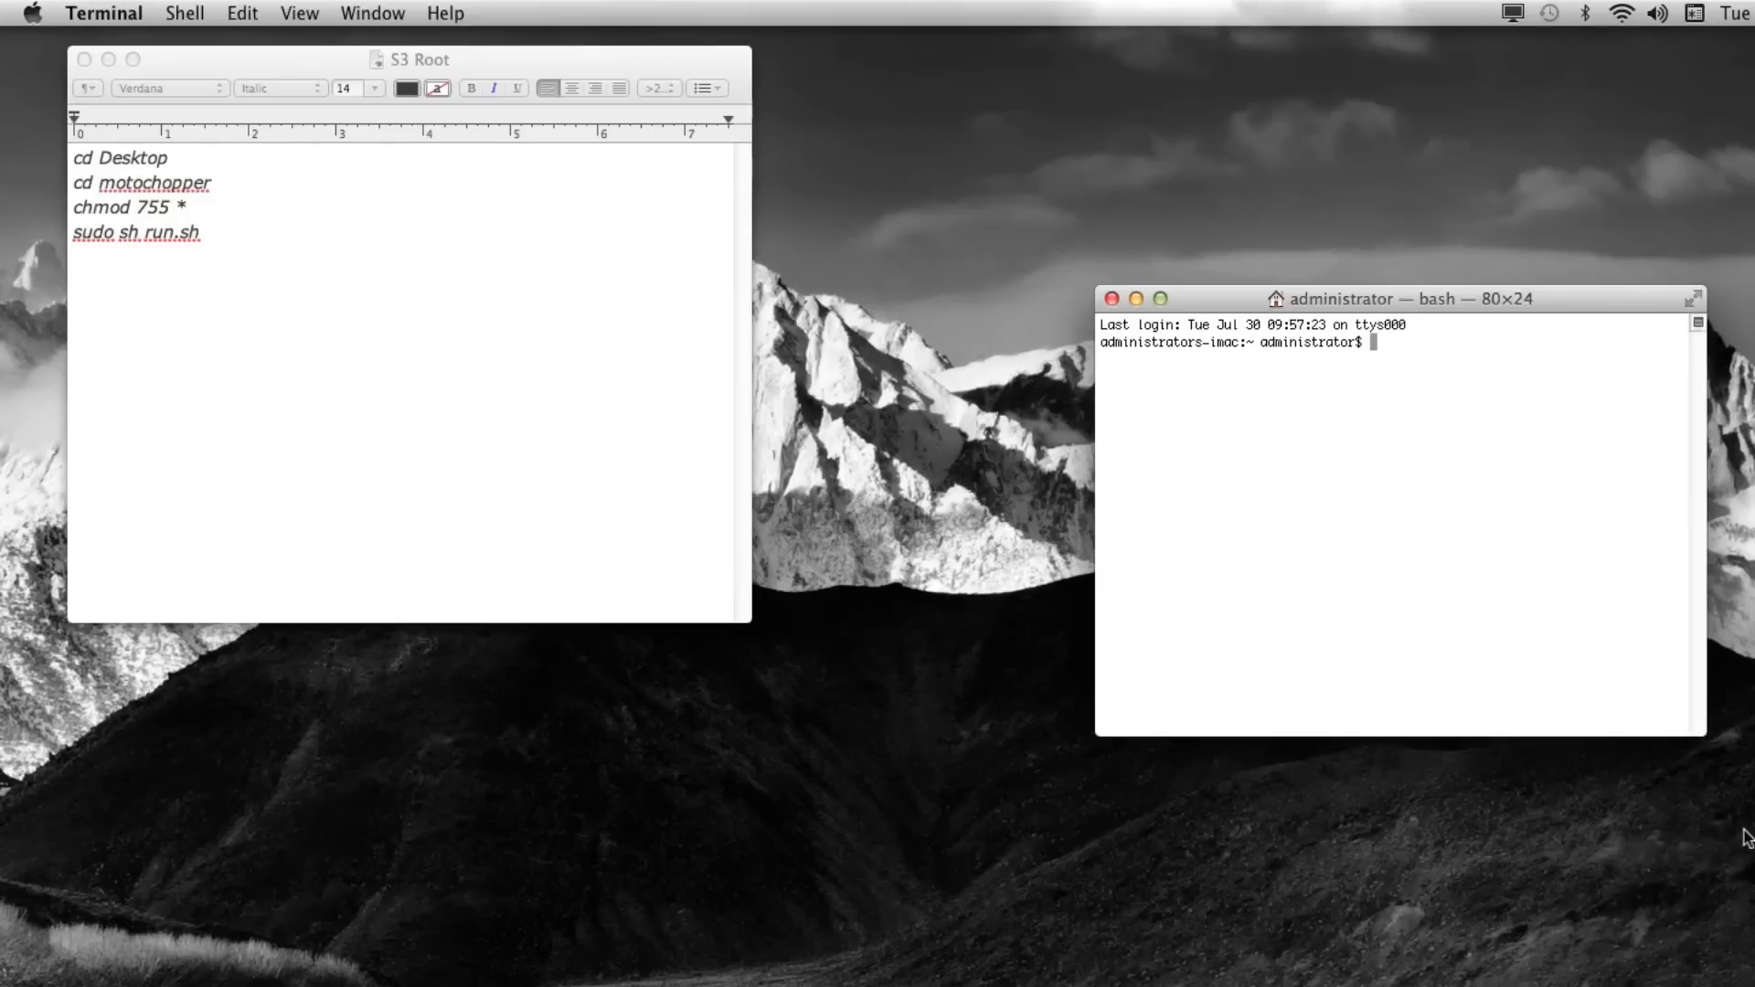
text(cd)
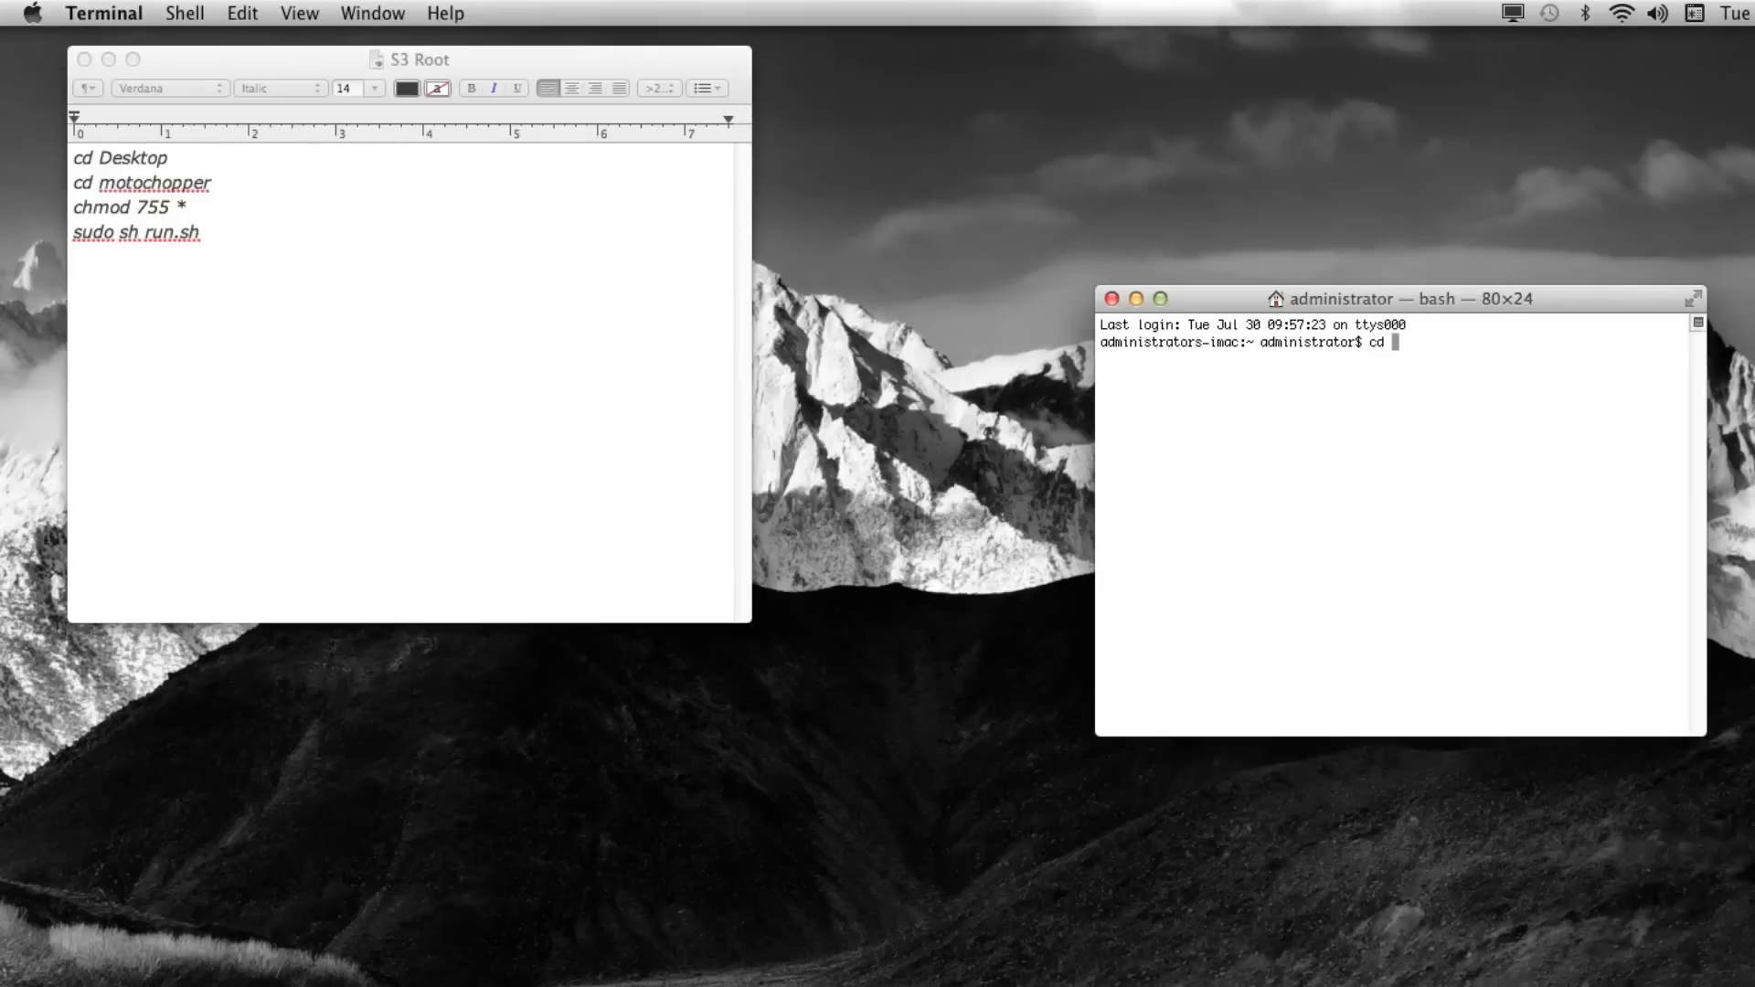
text(Deskt)
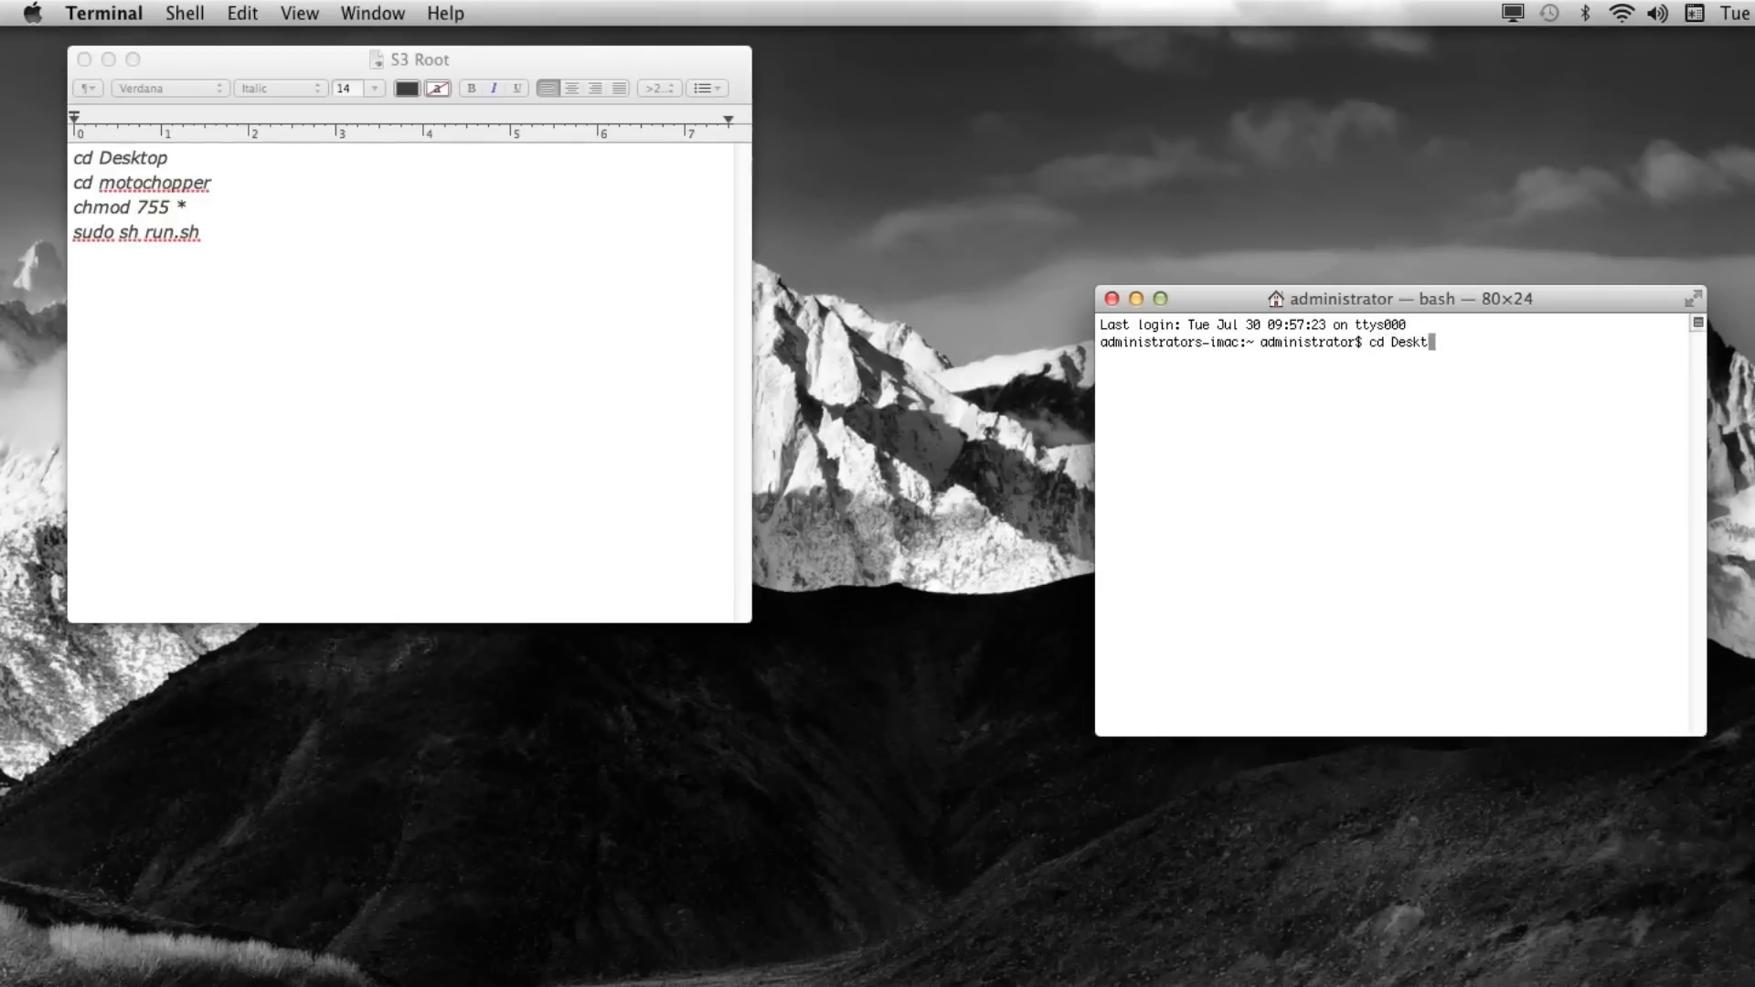
text(op)
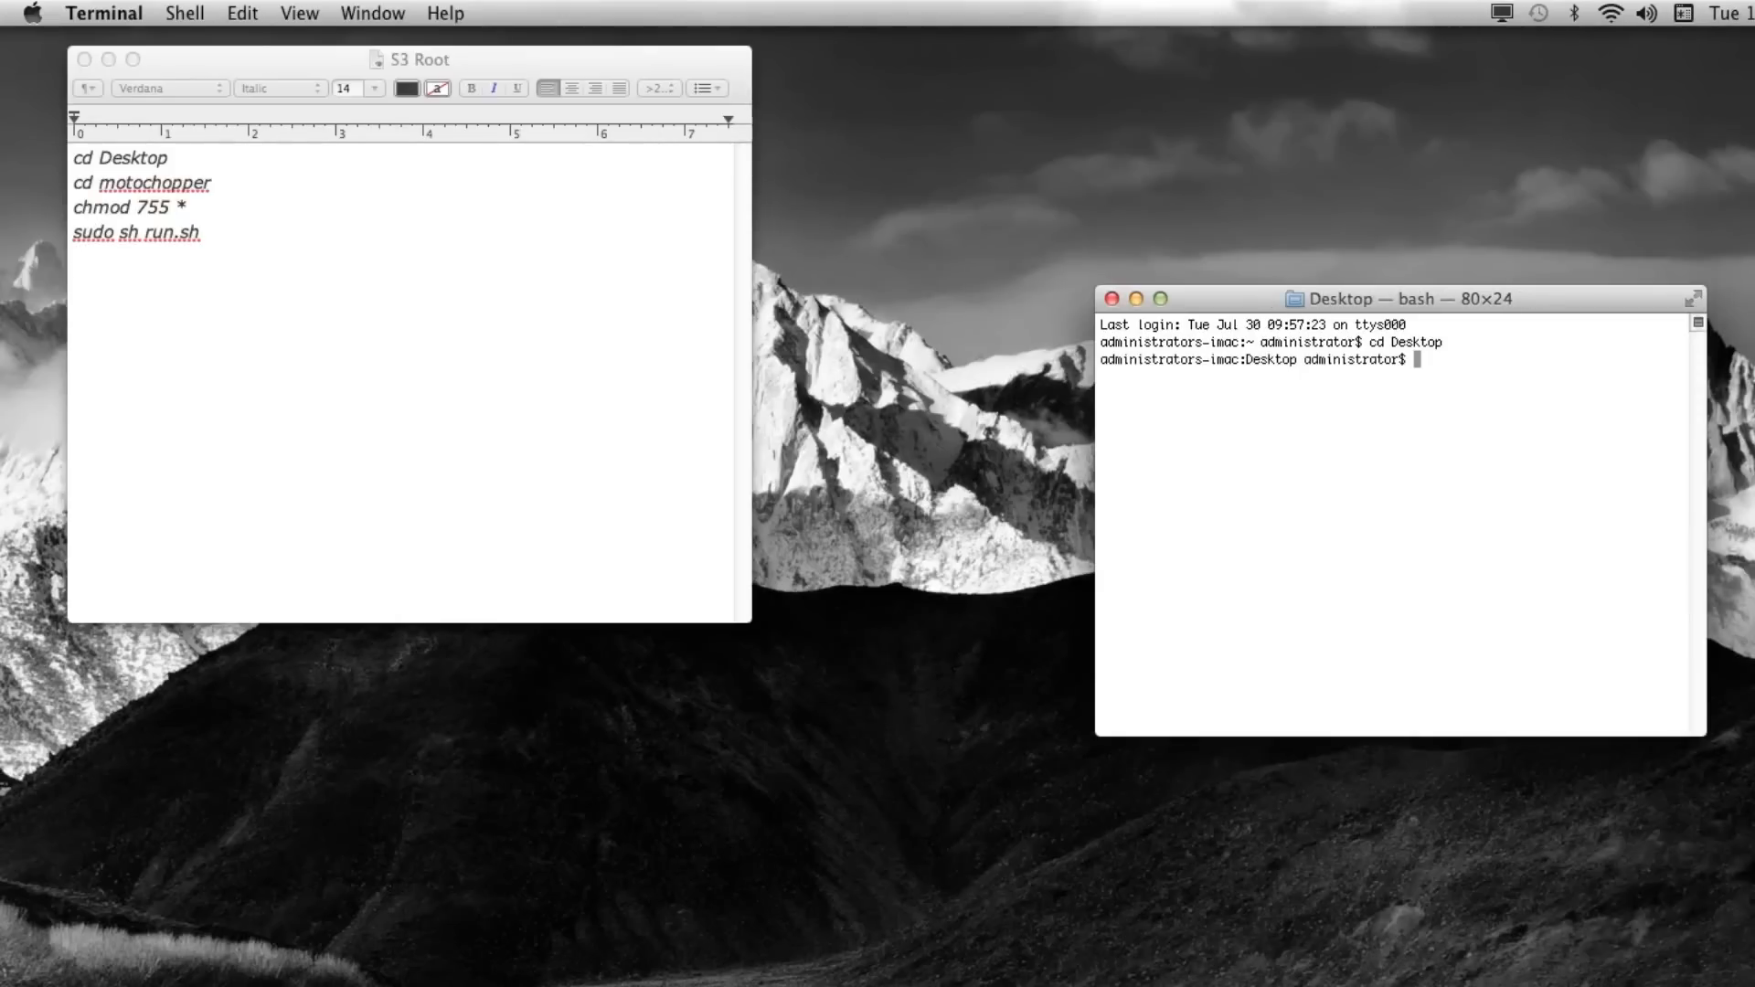
Step: Change directory into the motochopper folder with cd motochopper
text(cd mo)
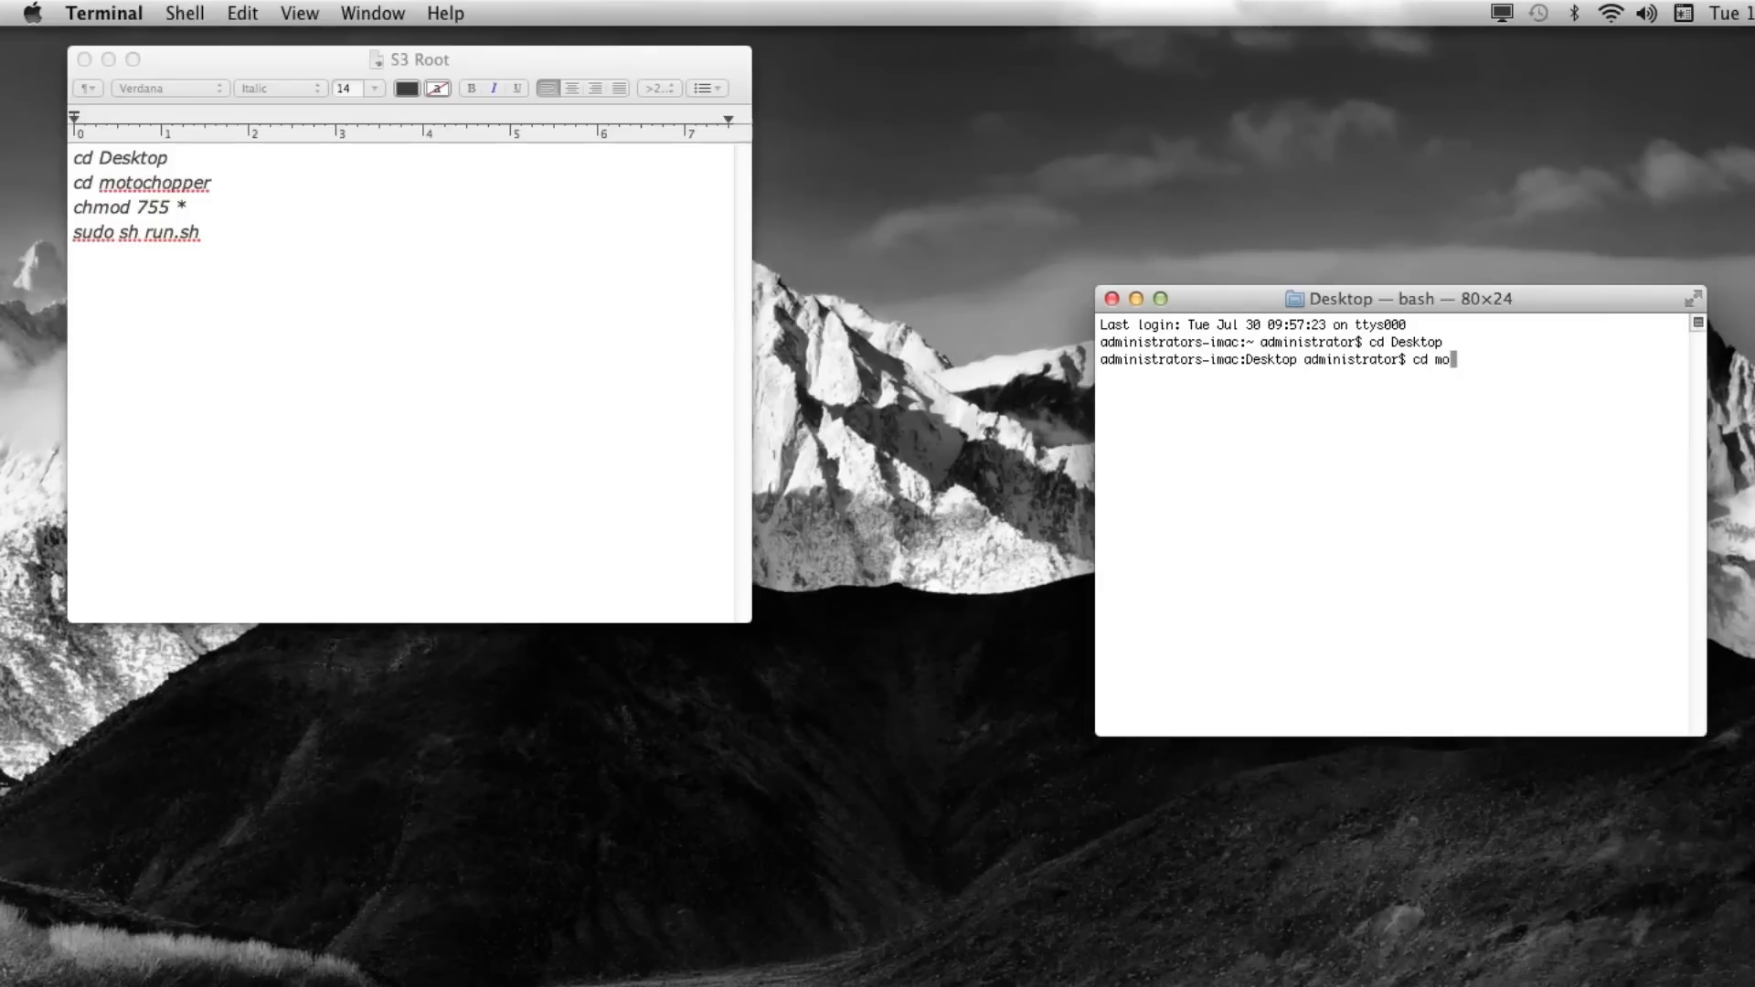
text(to)
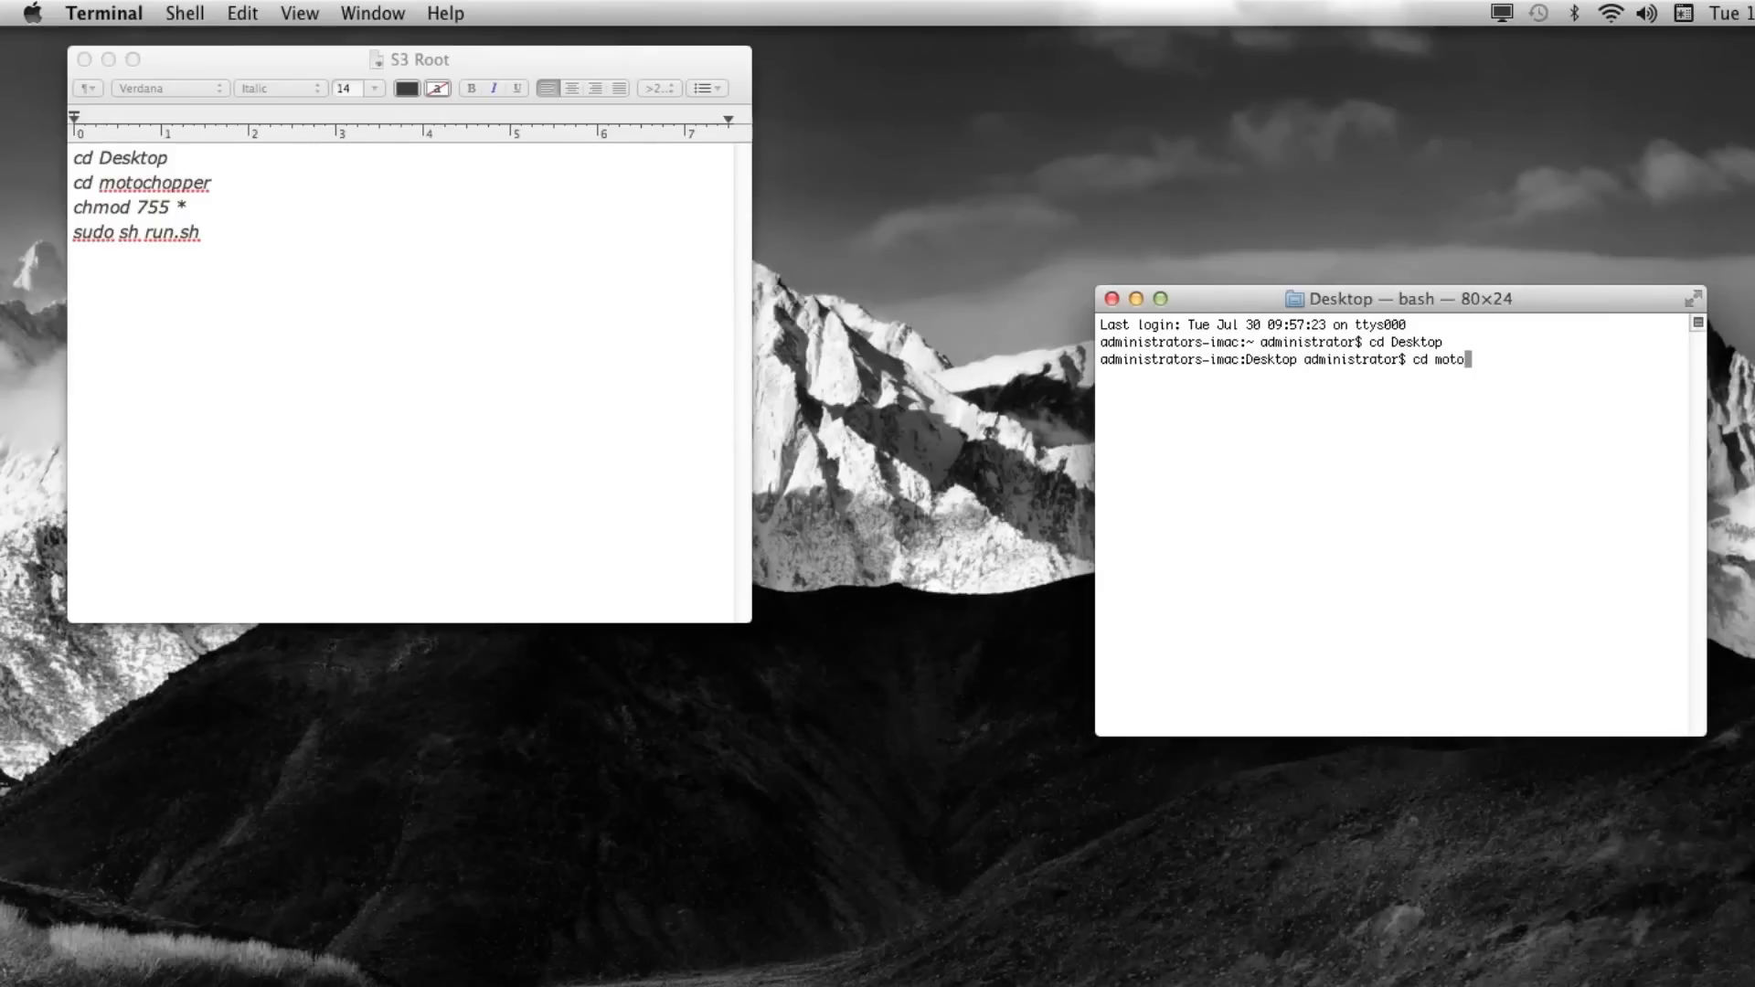
text(chopper)
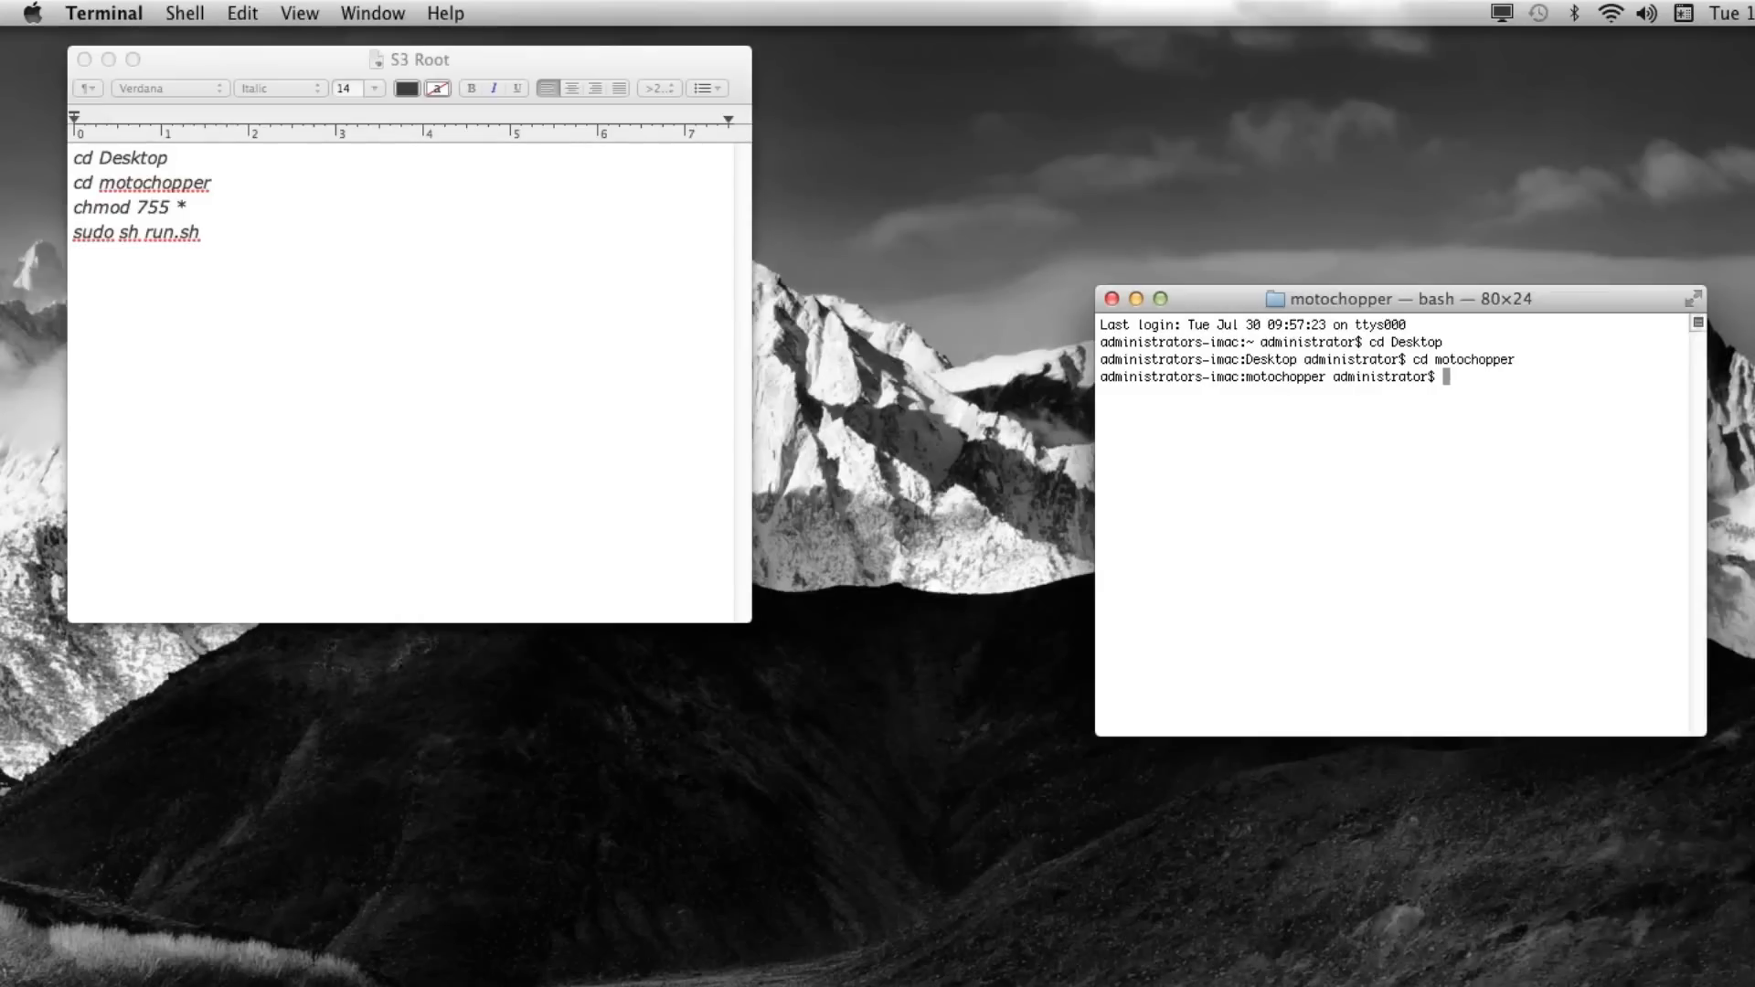
Step: Attempt chmod 755* on the files, which only returns a usage message, then begin sudo sh
text(chmod)
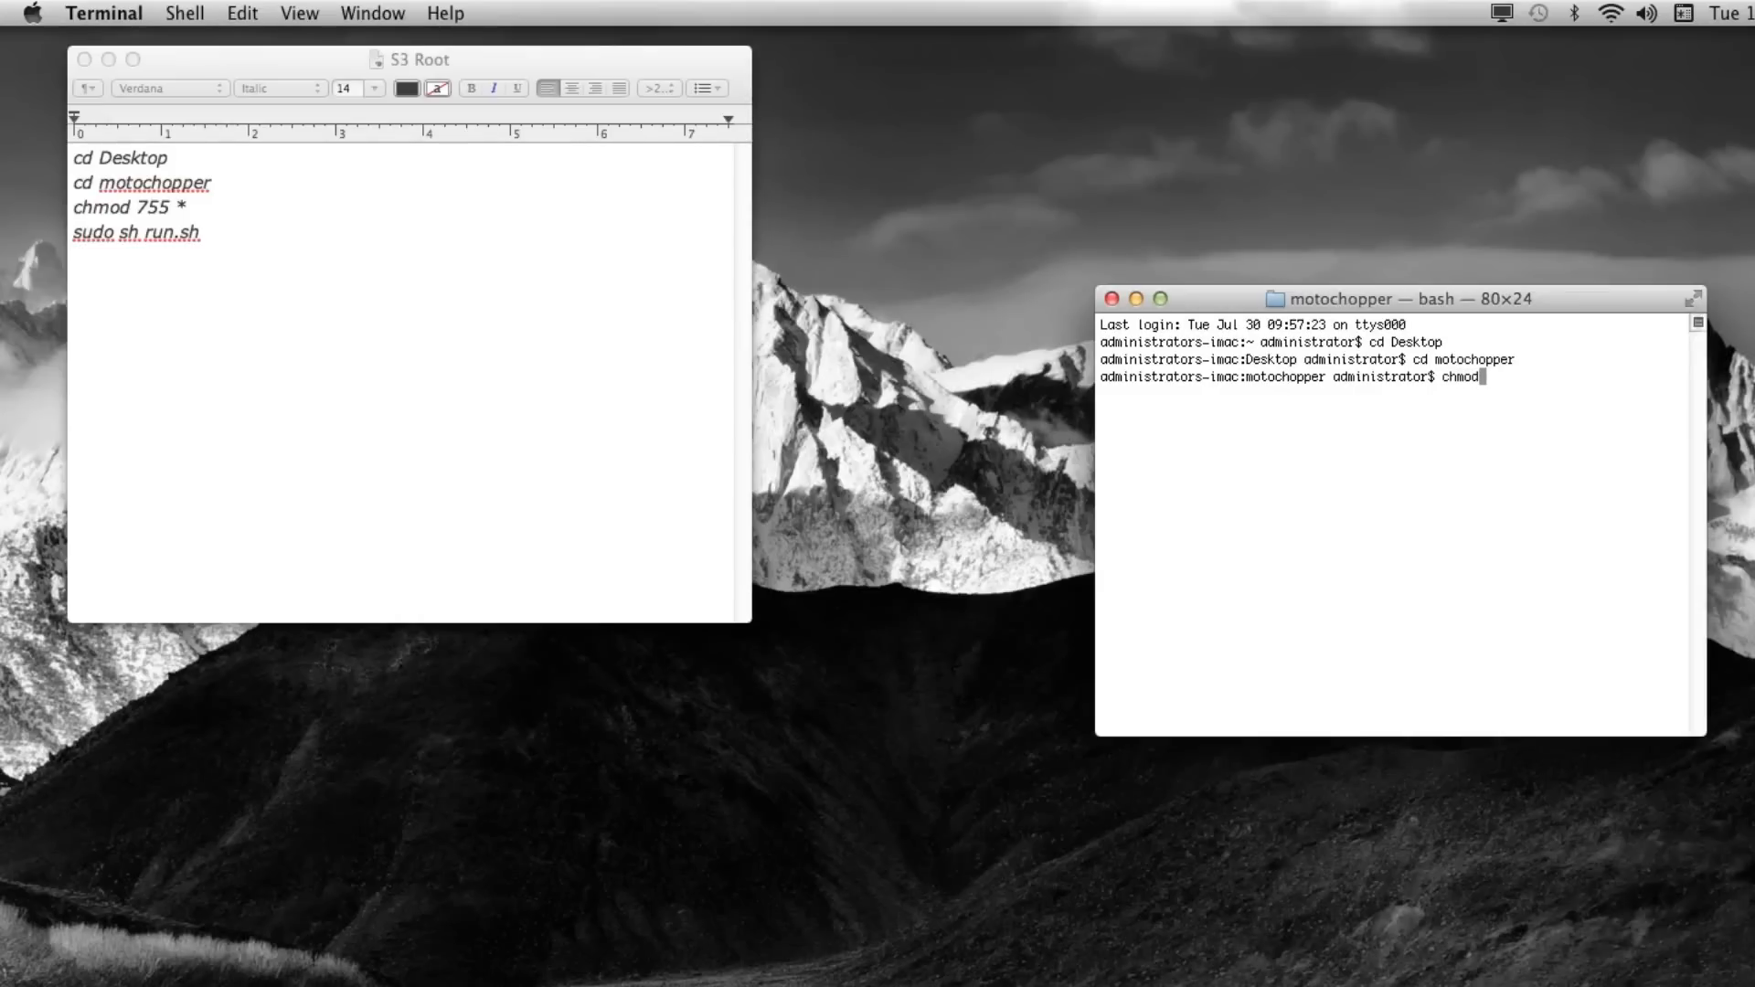
text(7)
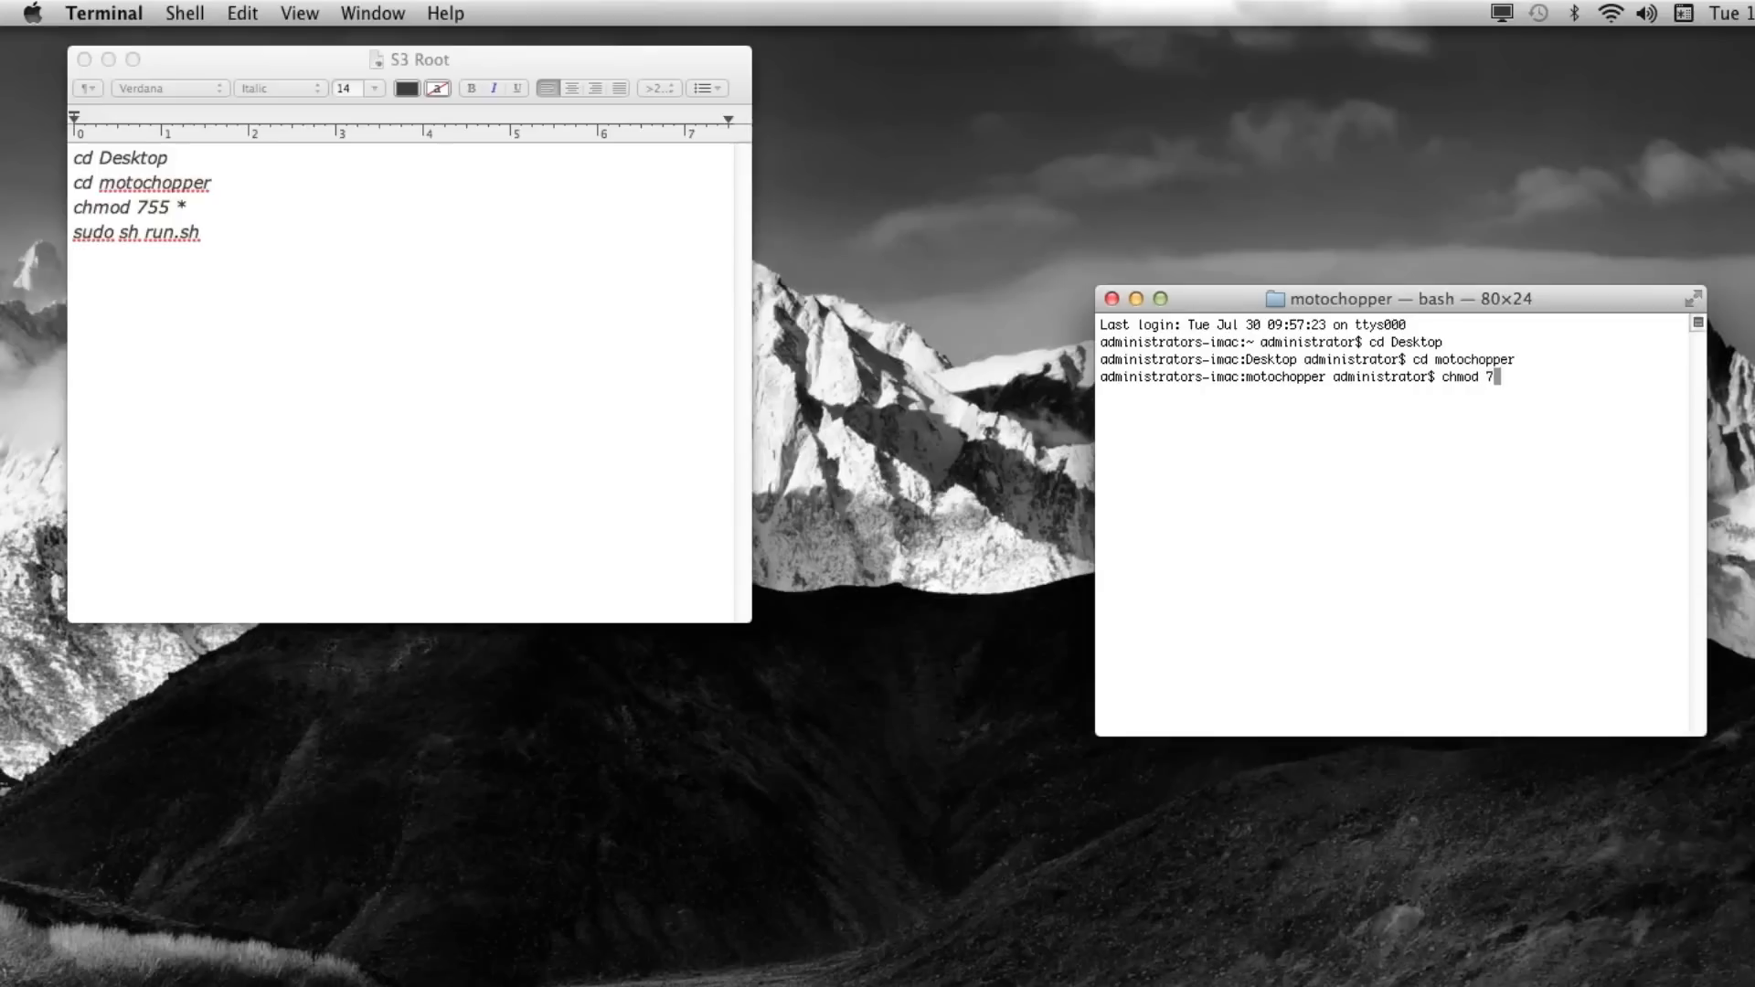
text(55)
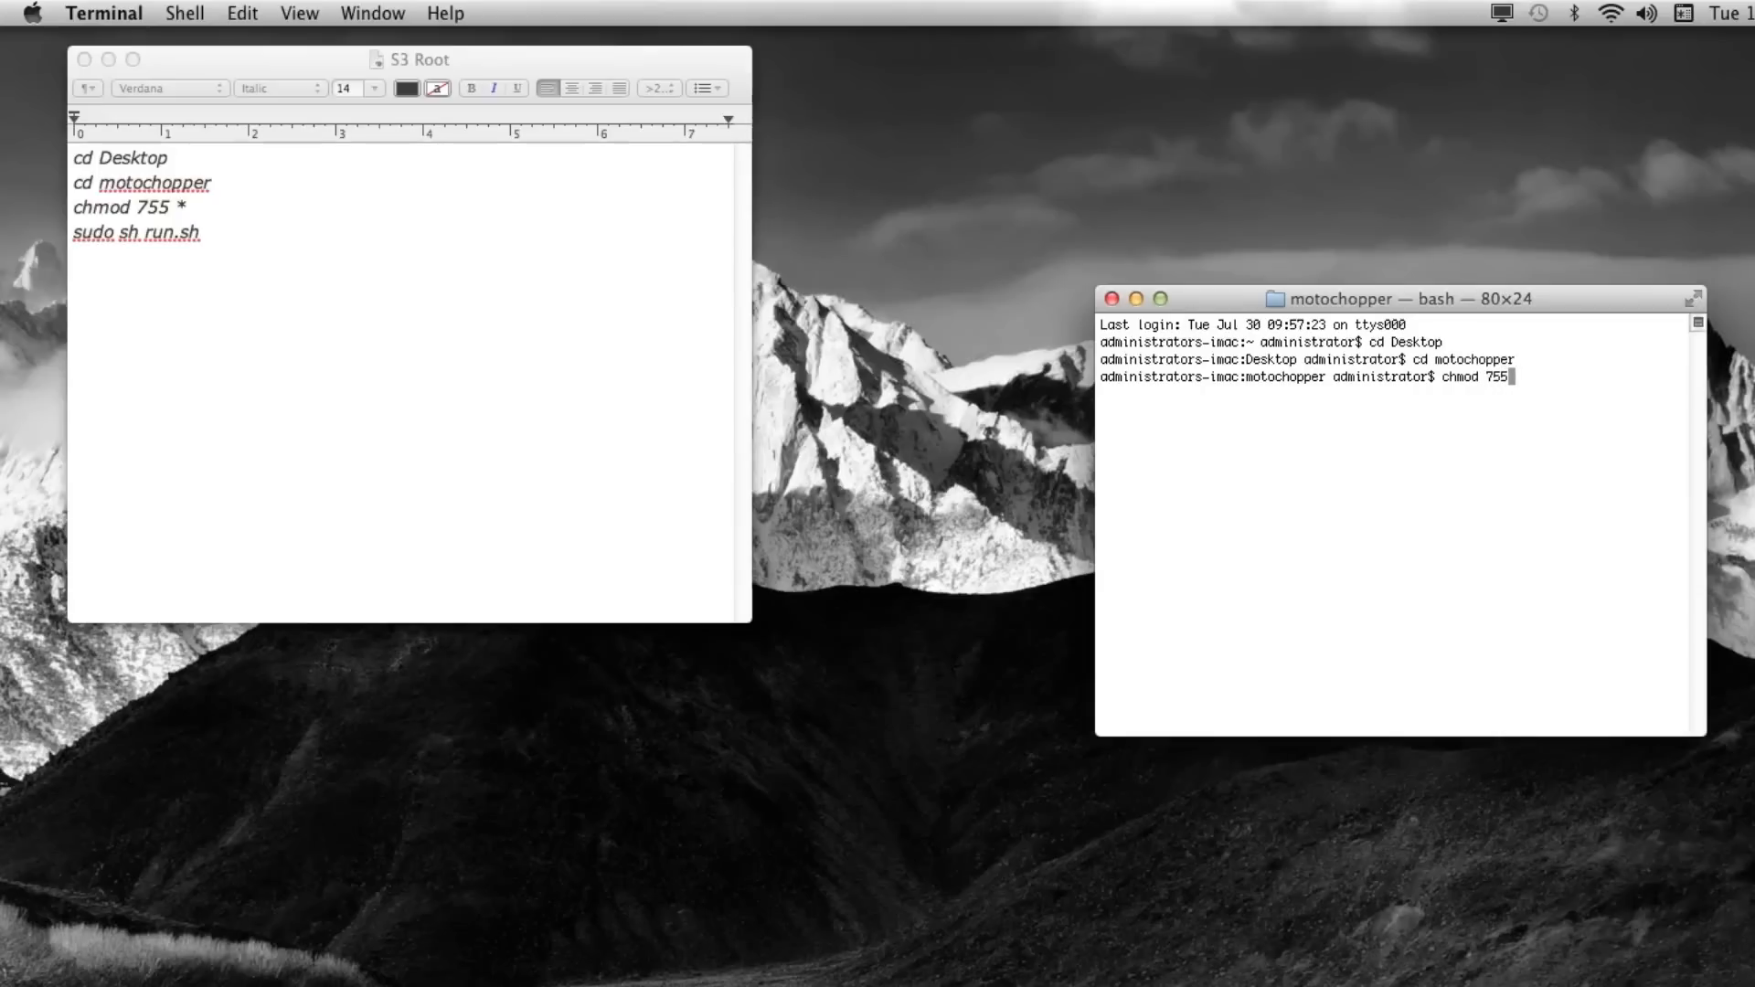
text(*)
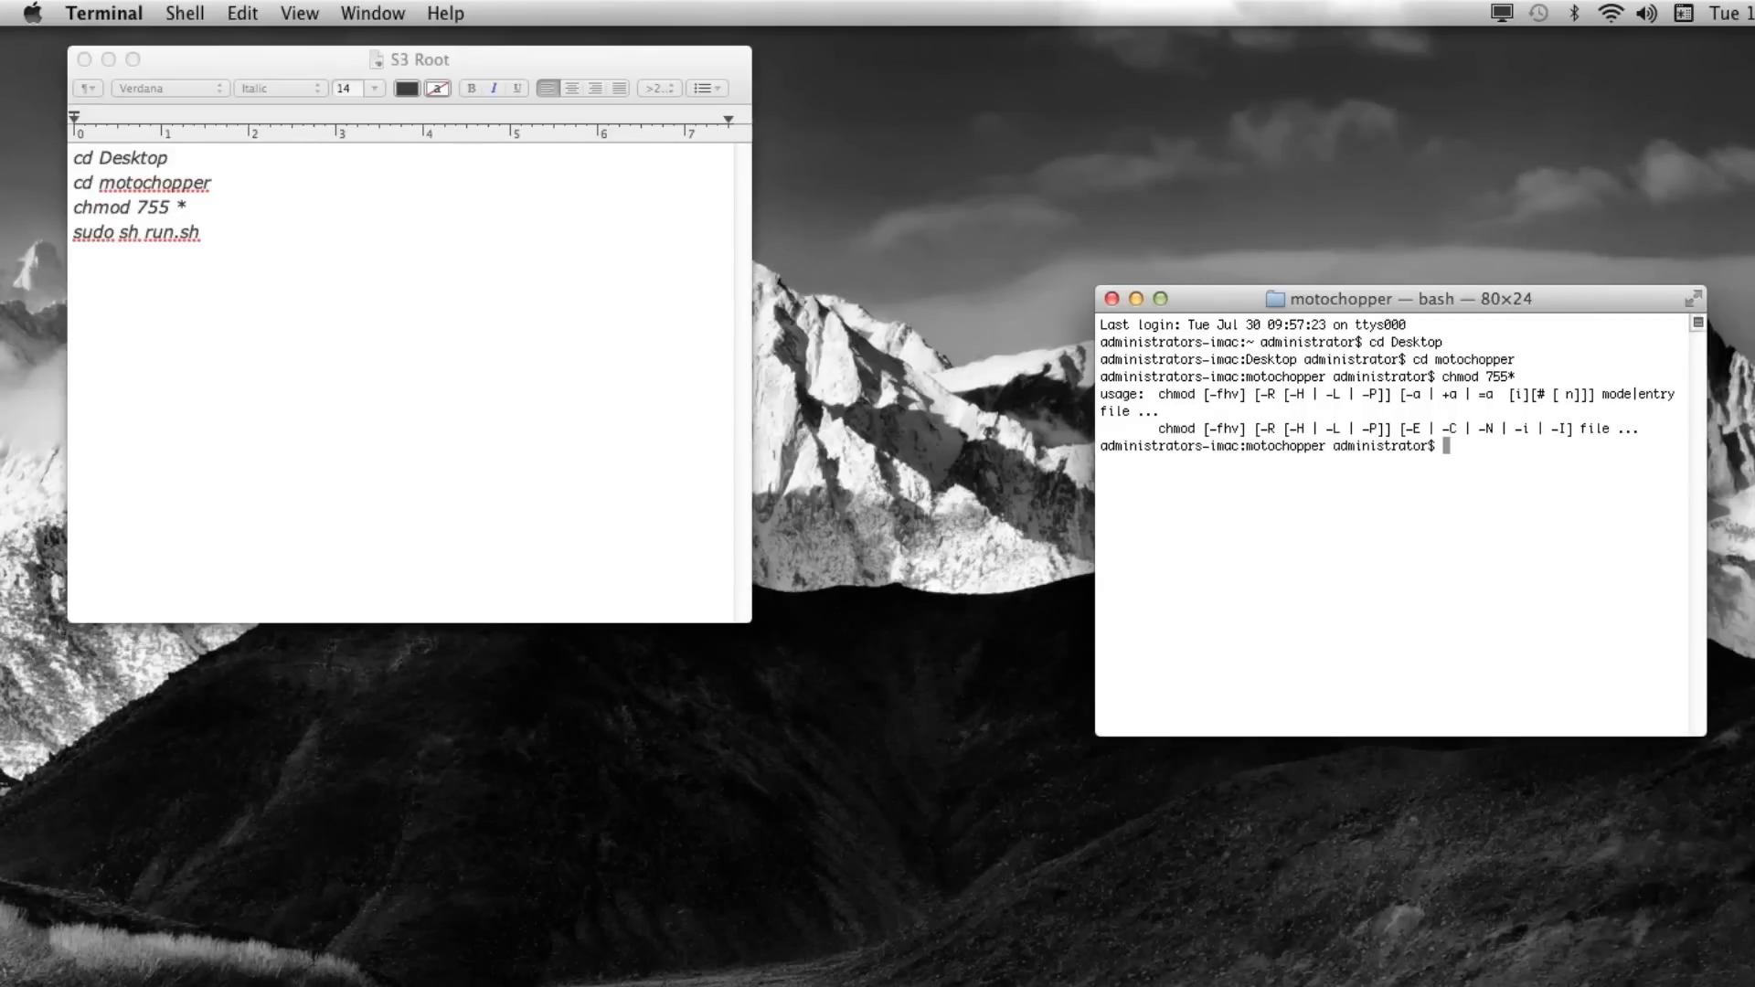
text(sudo sh)
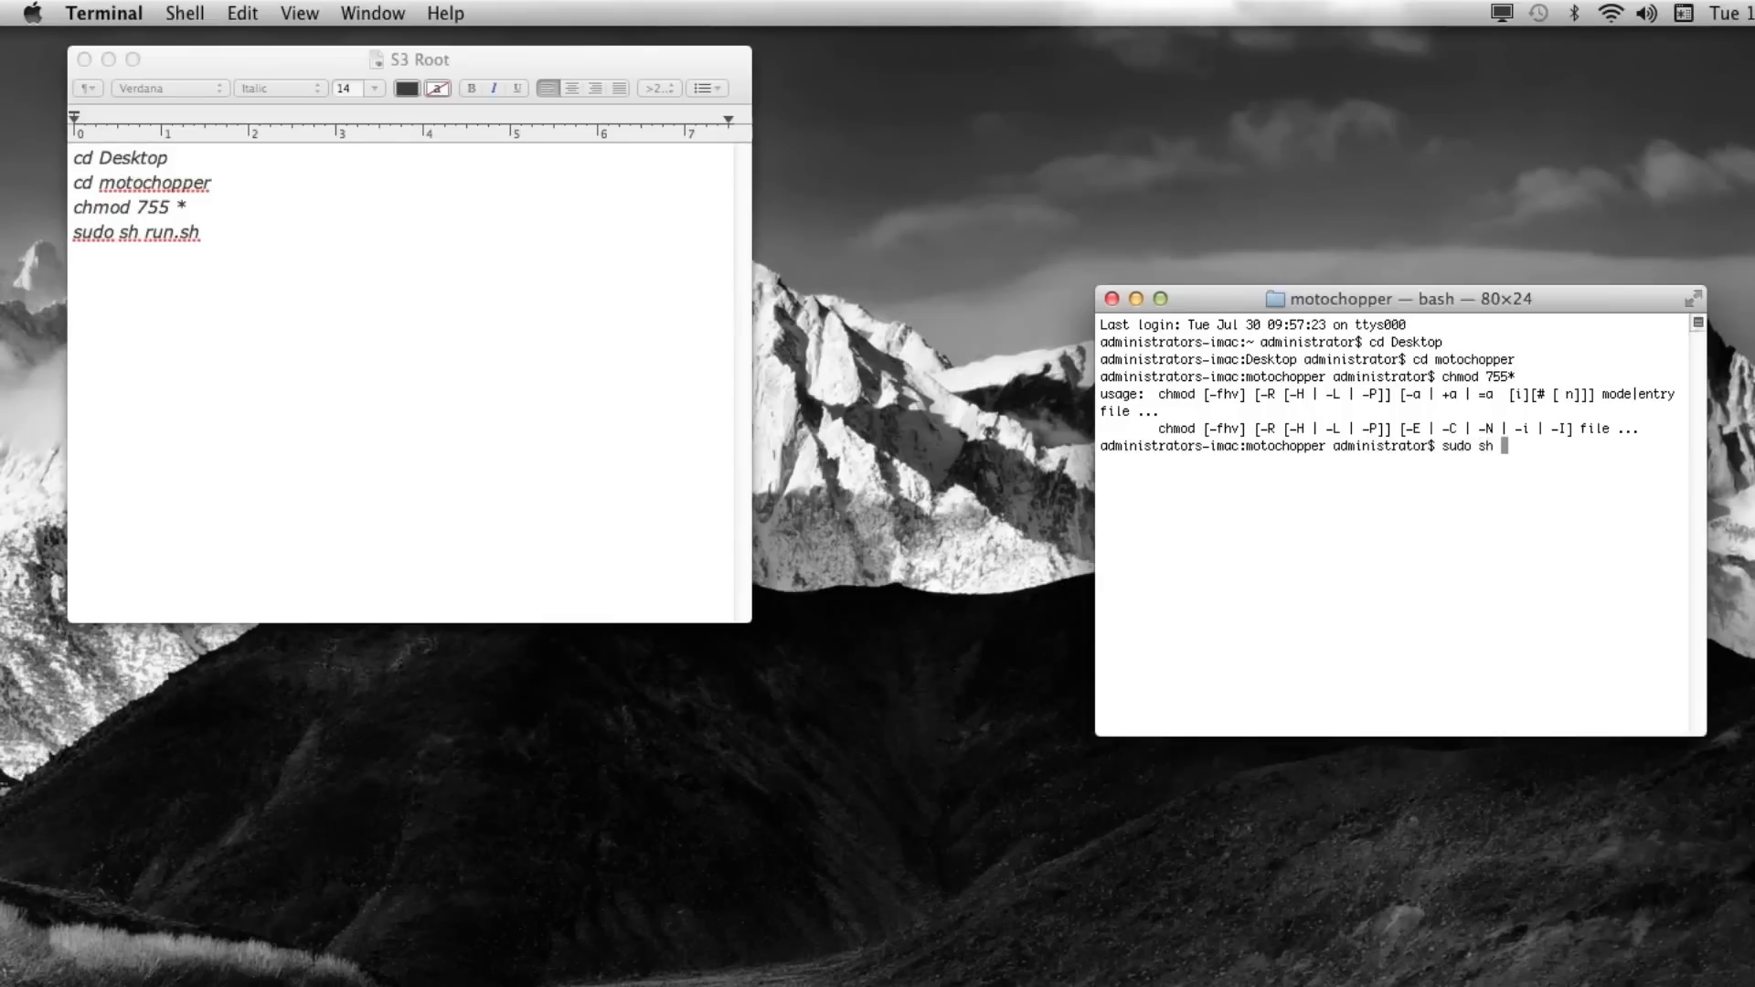
Step: Run the Motochopper script with sudo sh run.sh and authenticate as administrator
text(run.sh)
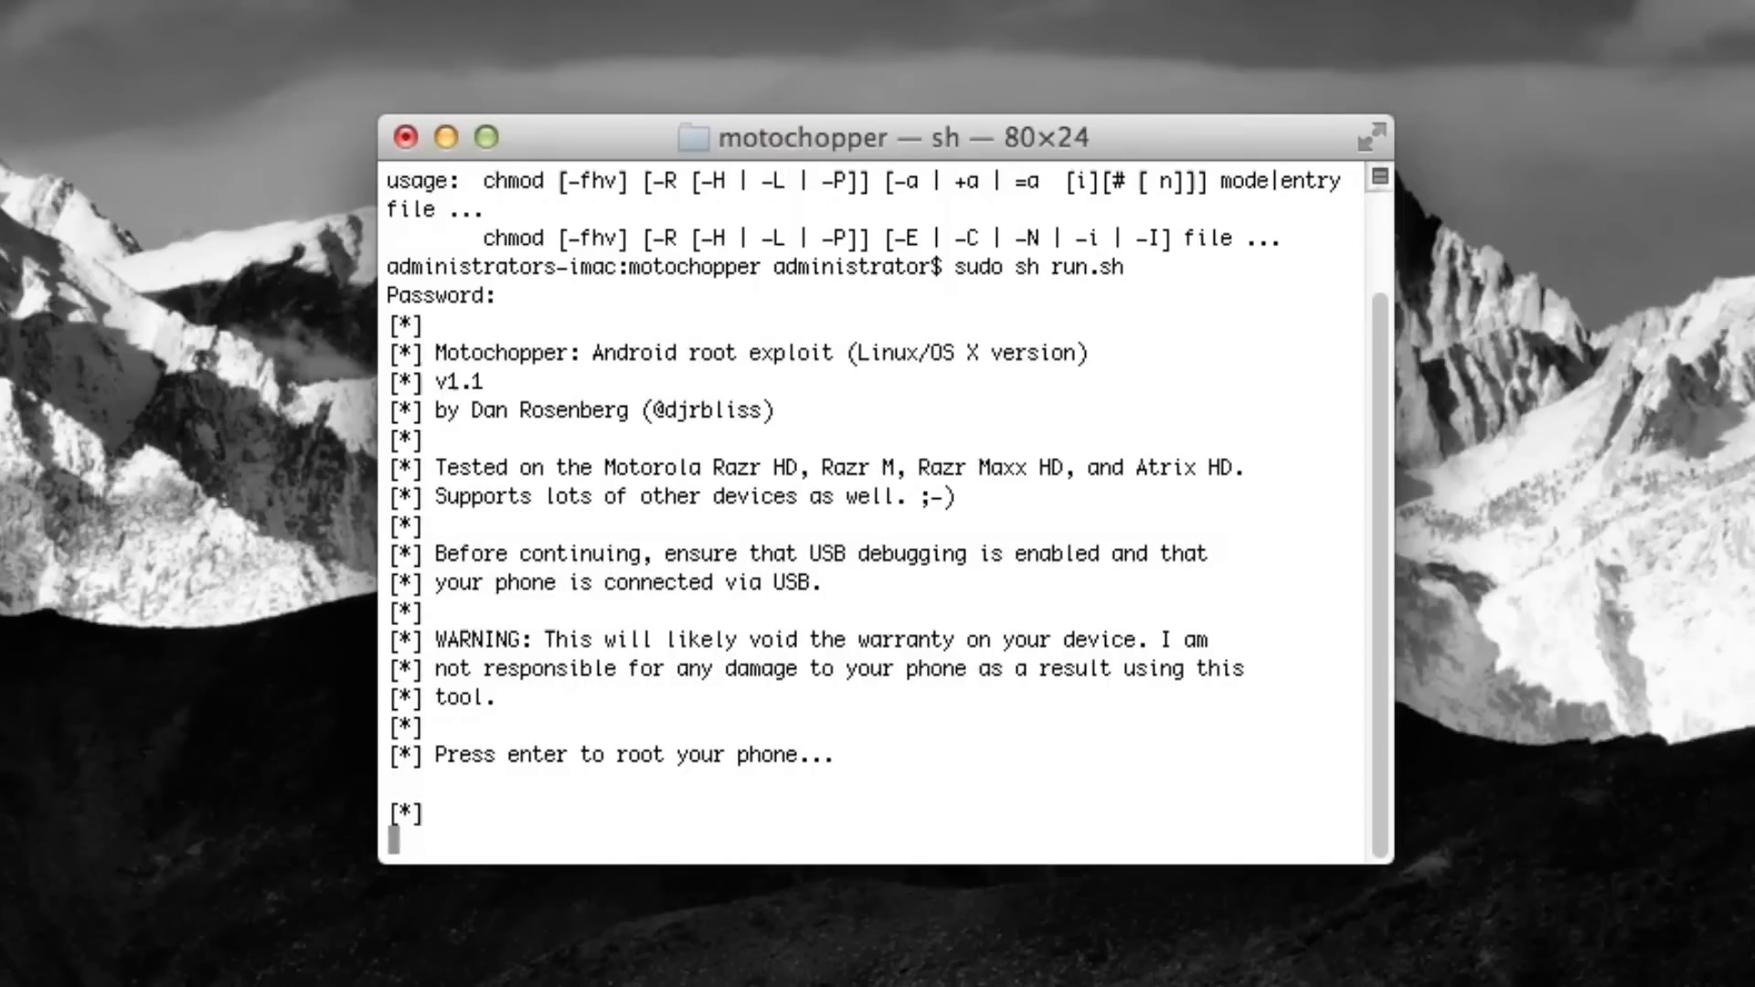
Step: Confirm the exploit until Exploit complete, then reboot the phone and exit the script
key(Return)
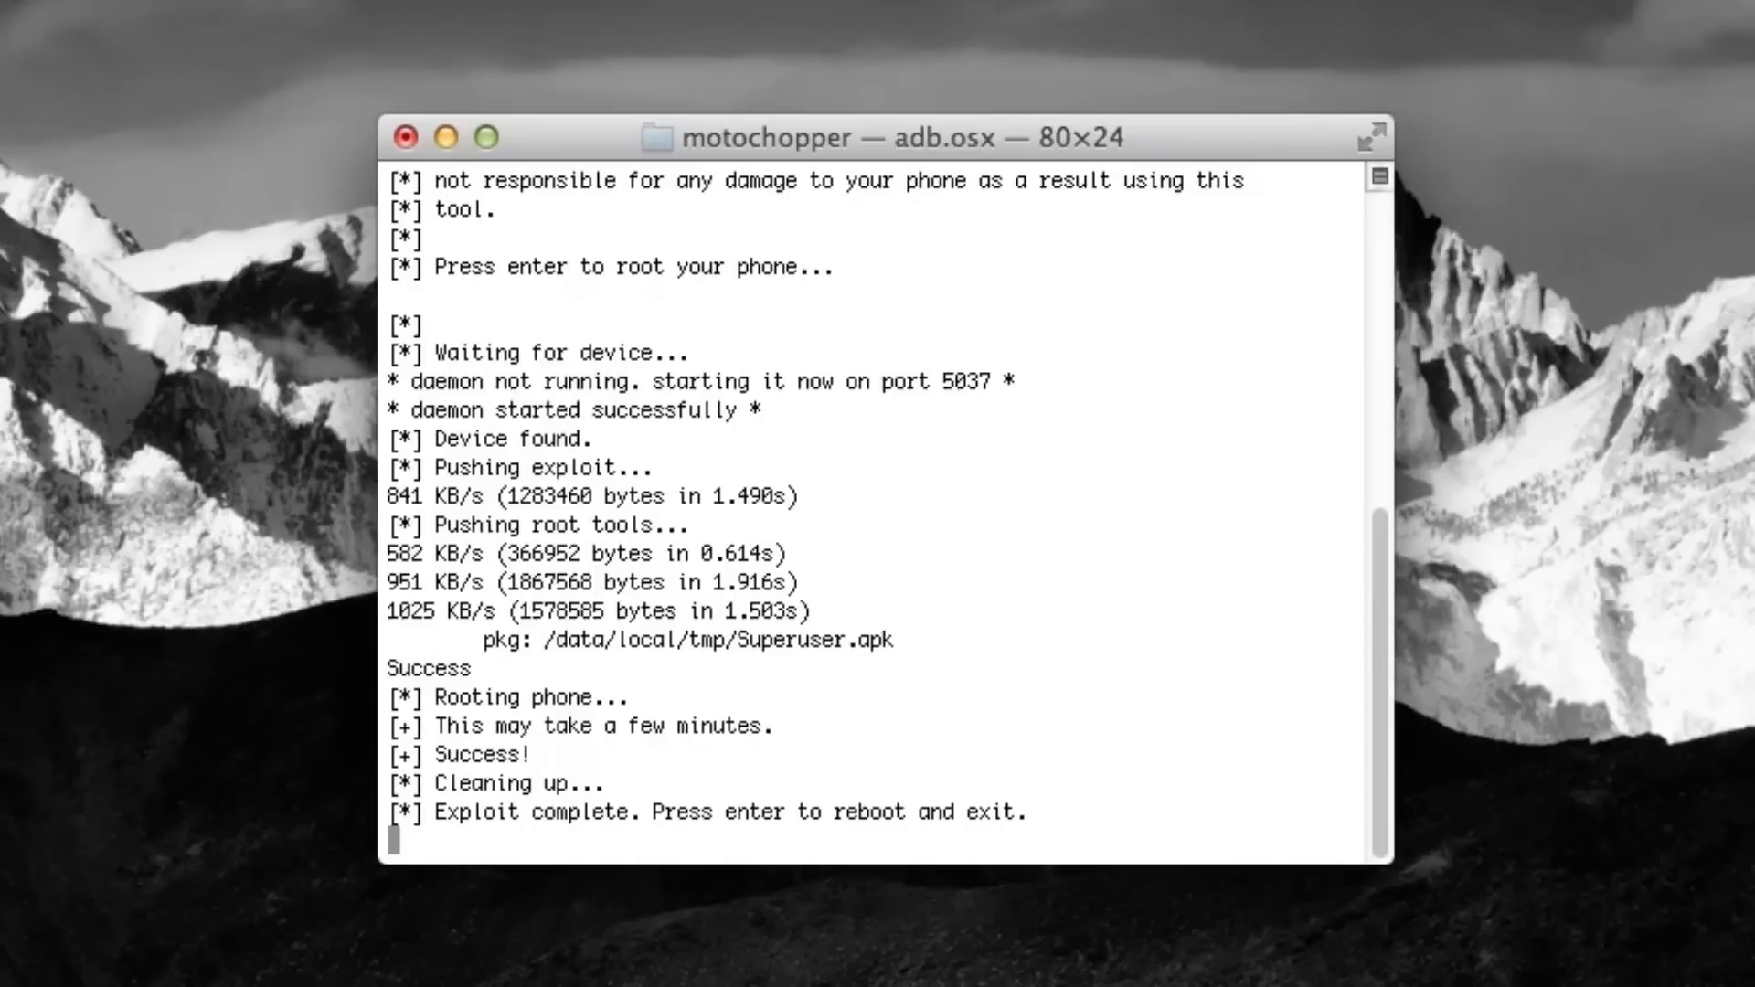
key(enter)
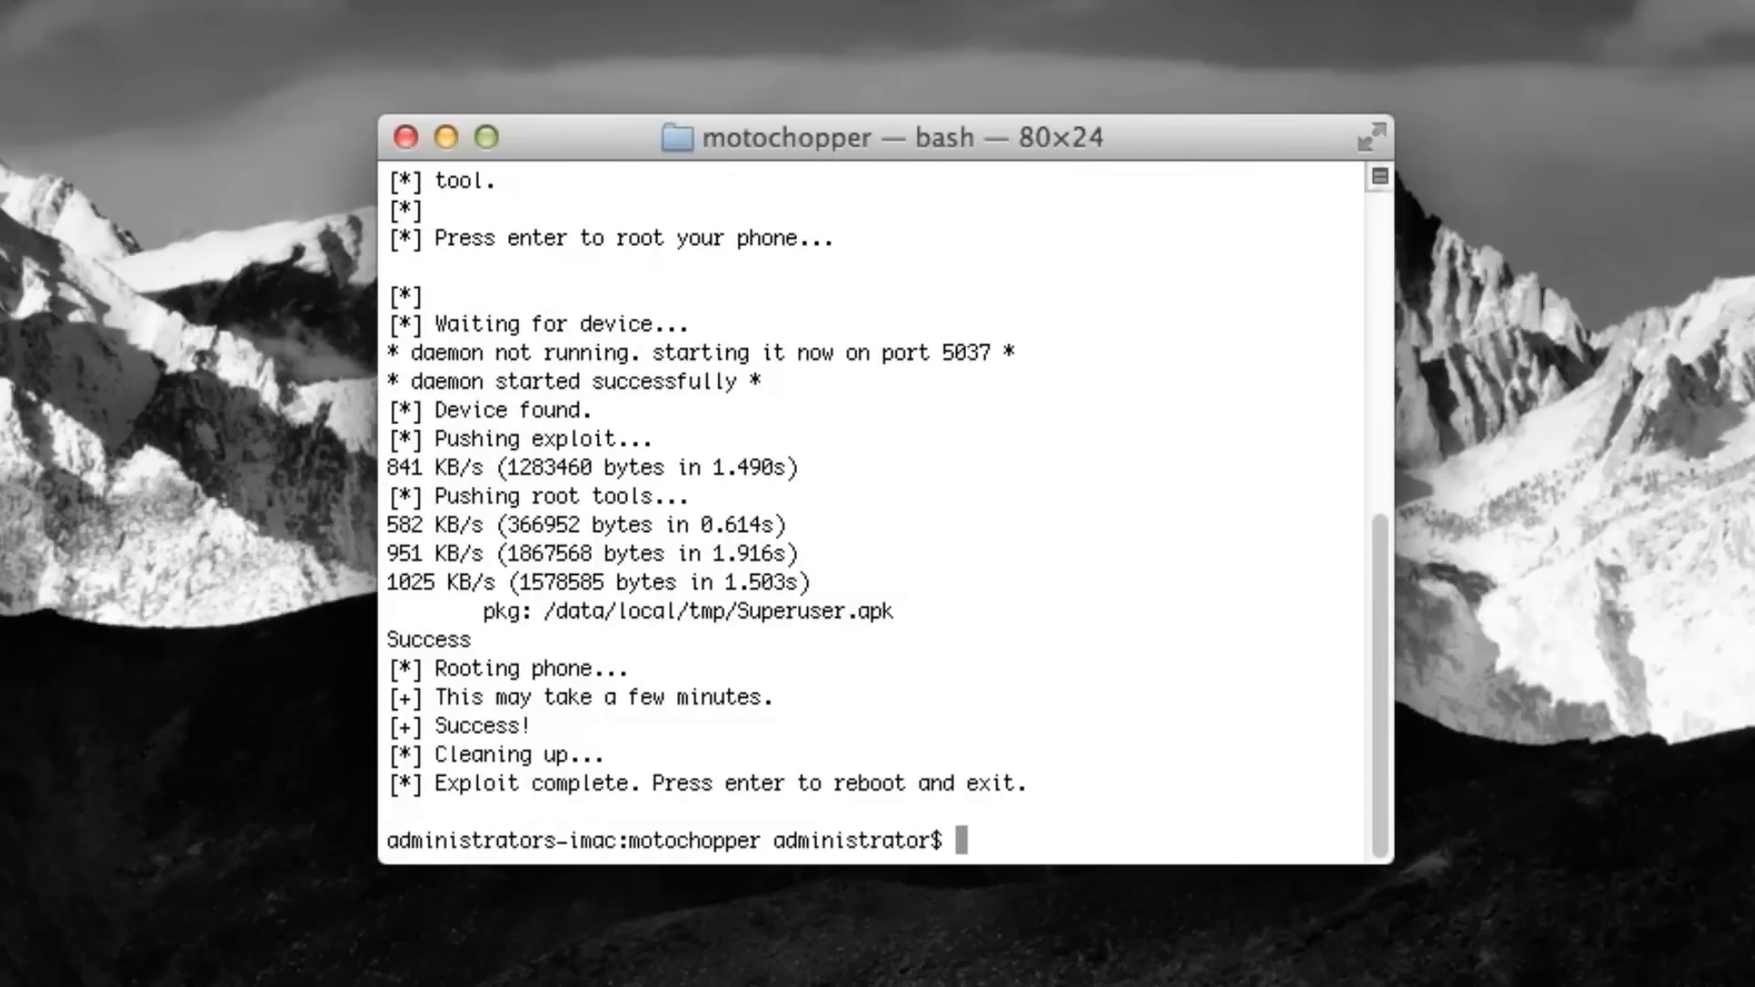